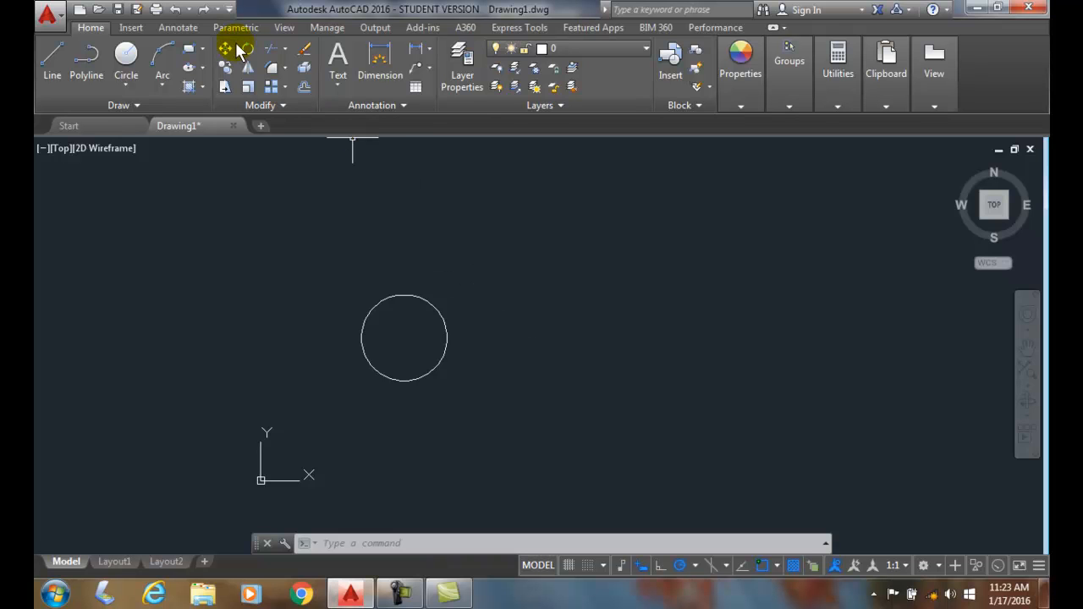
Start the Move command from the Modify panel
click(225, 49)
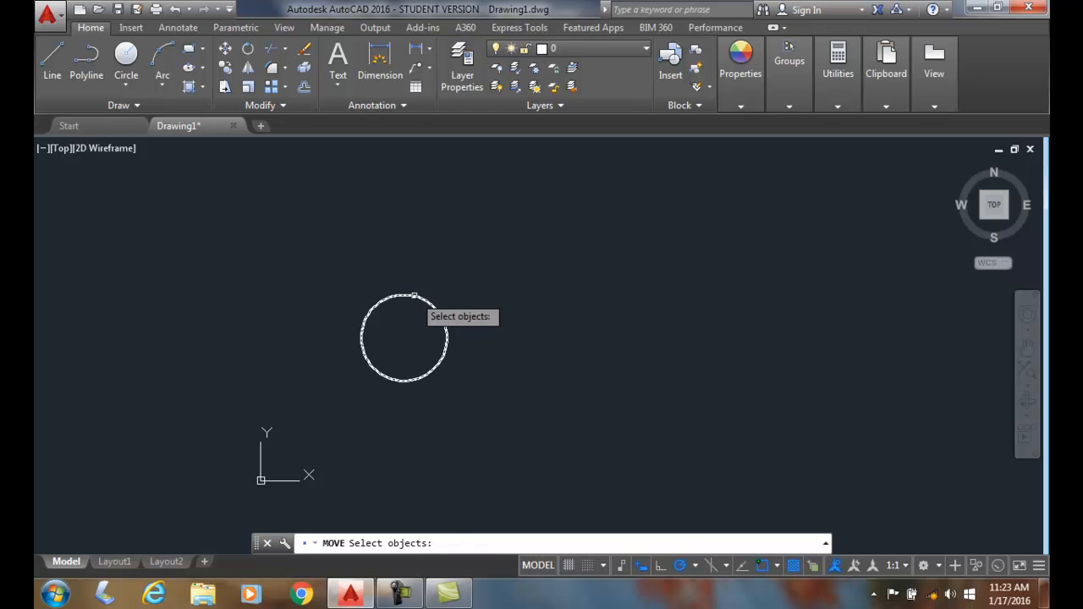
Select the circle and pick its center as the move's base point
click(403, 338)
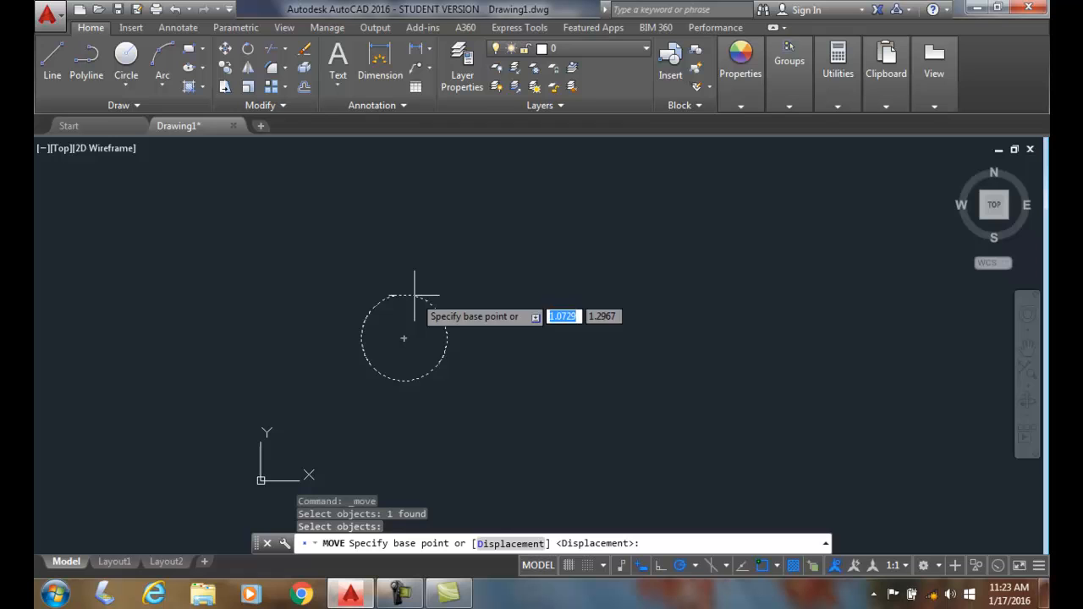
mouse_move(512, 315)
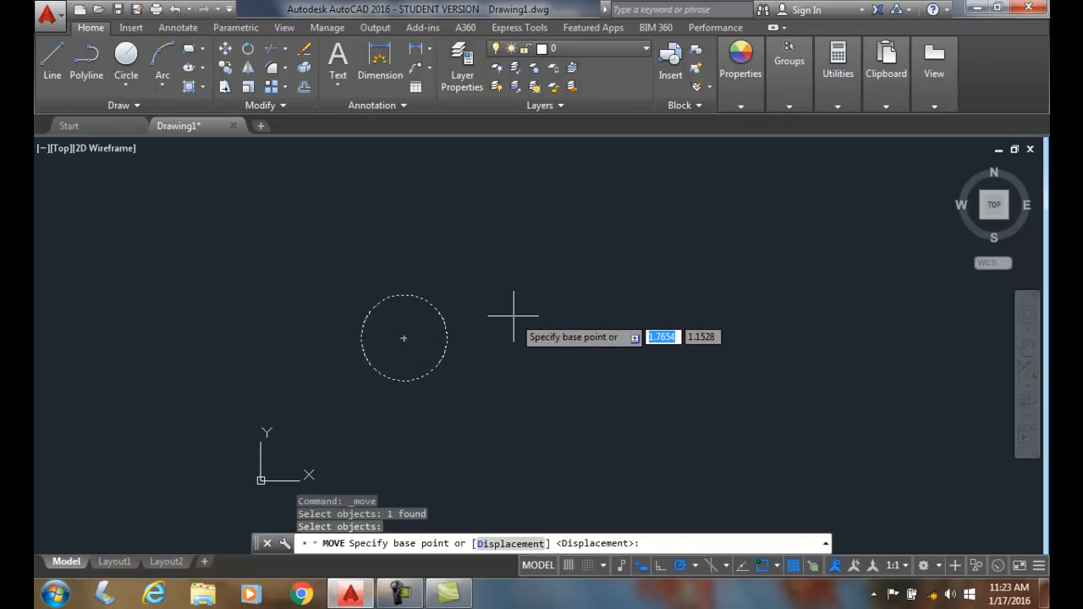
mouse_move(497, 327)
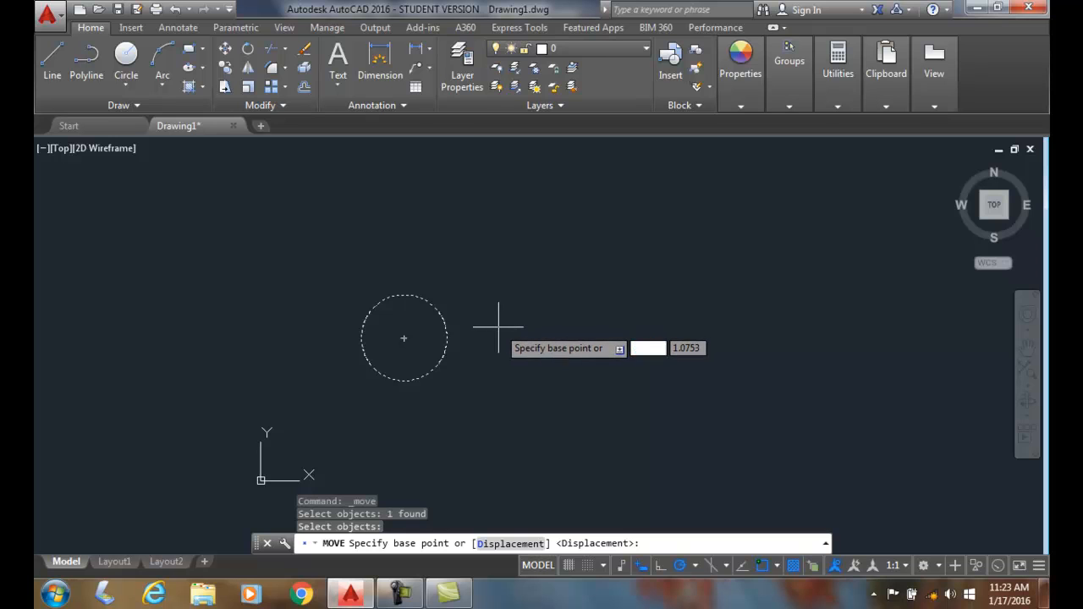
mouse_move(499, 329)
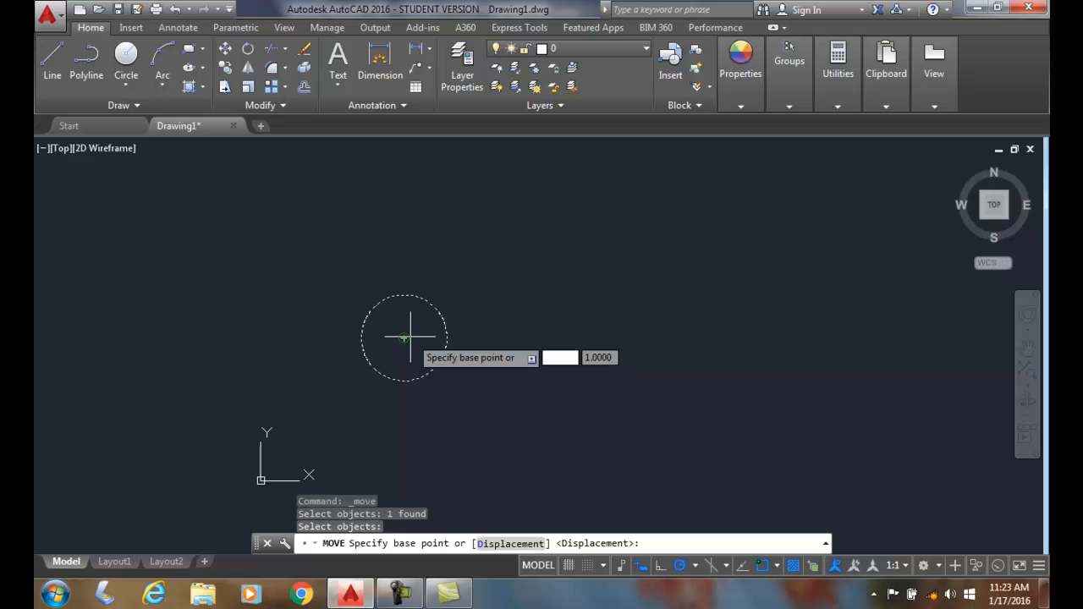
mouse_move(404, 338)
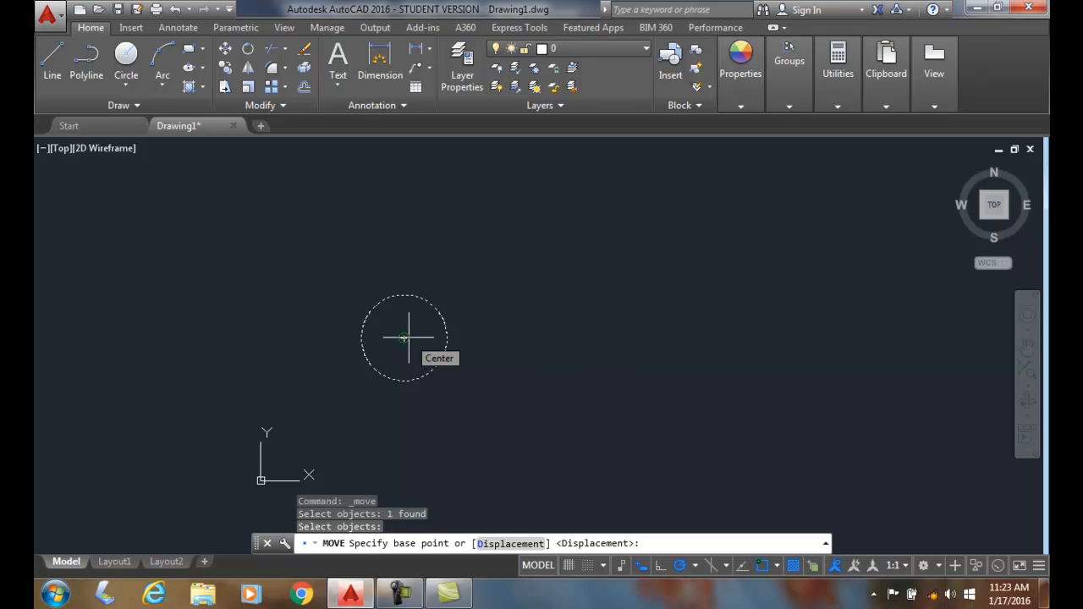
click(404, 338)
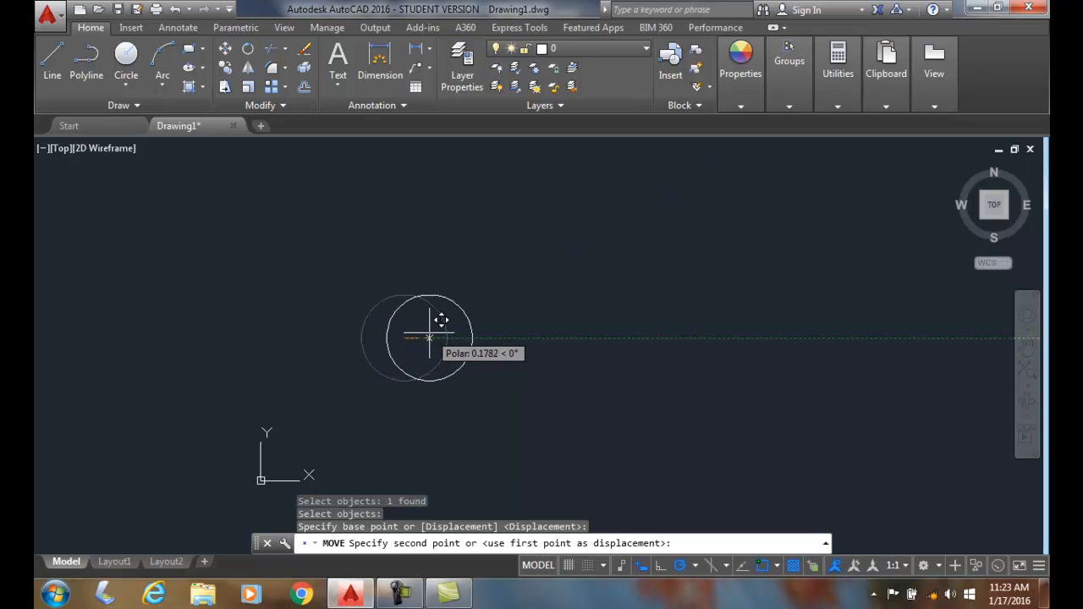
mouse_move(439, 326)
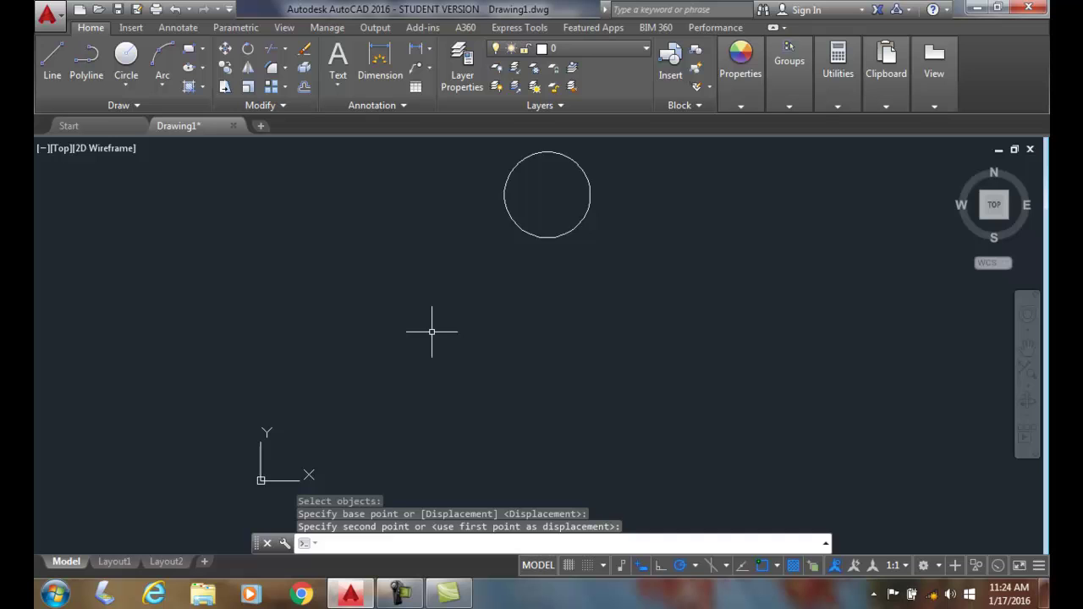
mouse_move(576, 335)
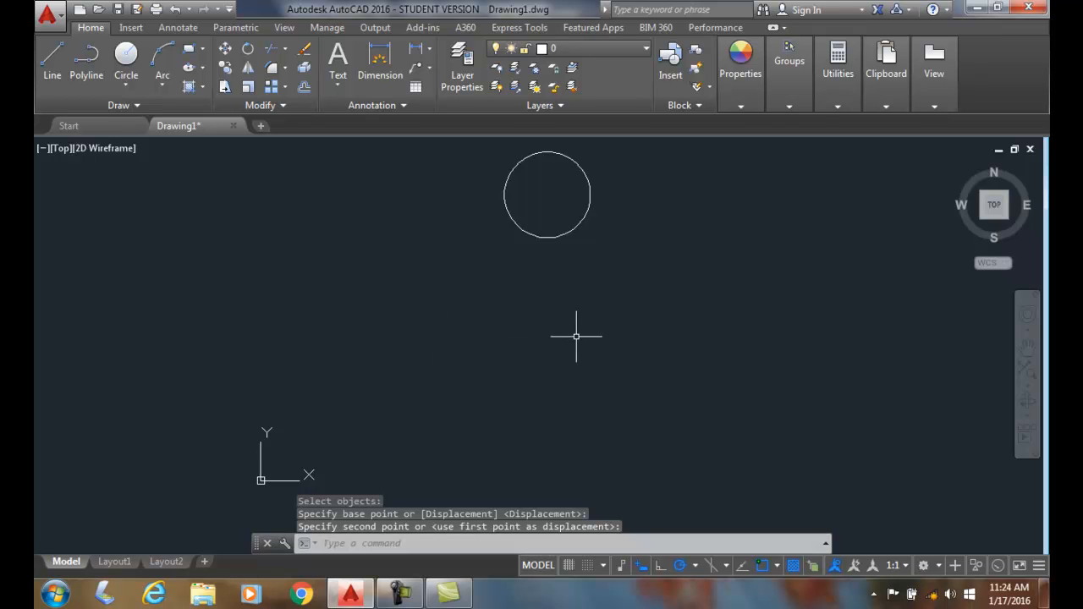
mouse_move(548, 296)
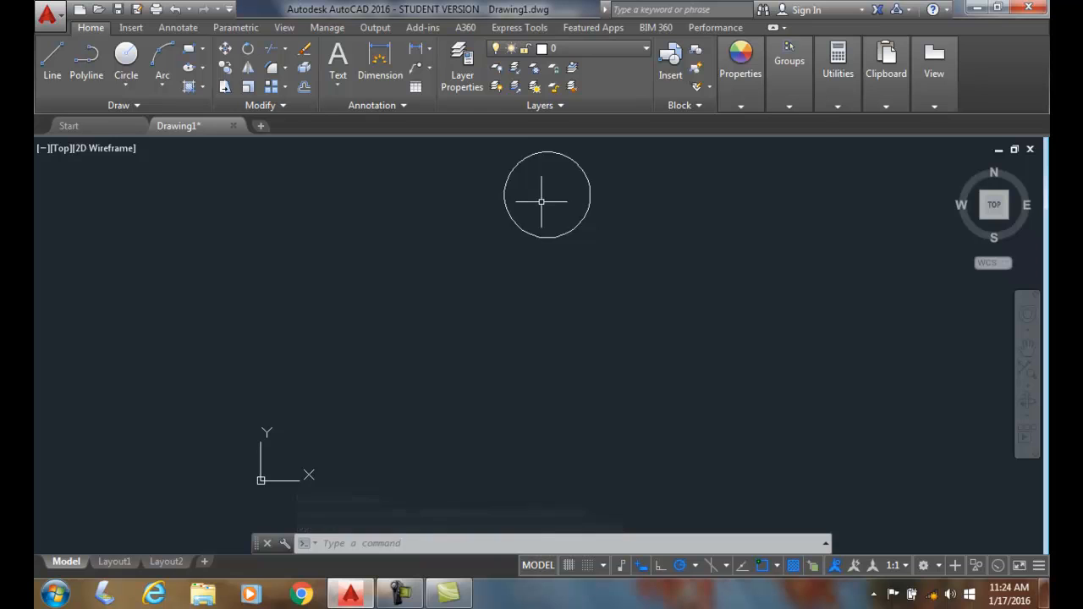
mouse_move(433, 323)
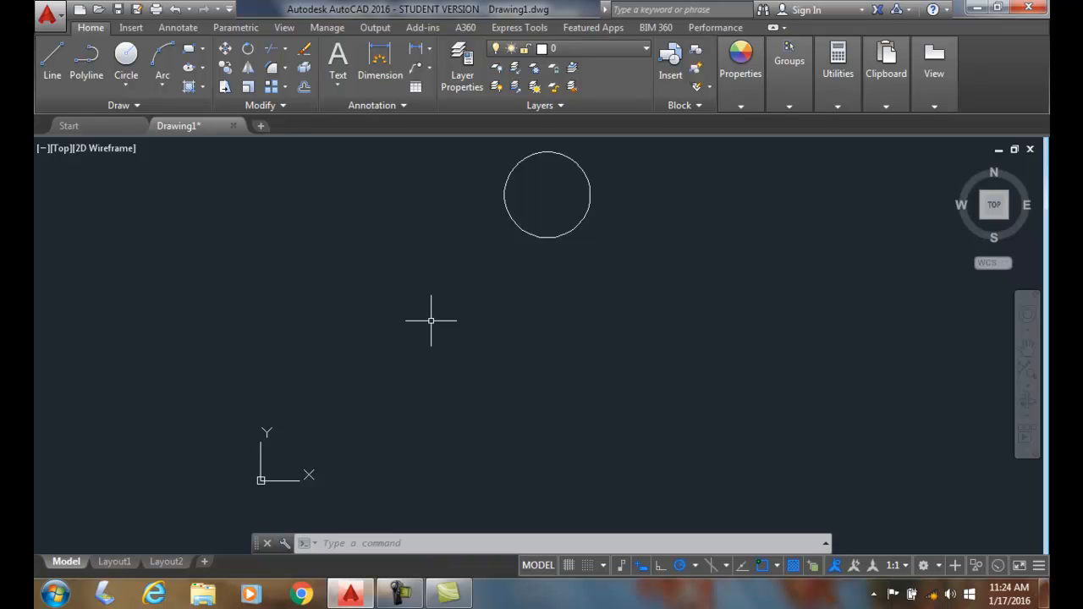
mouse_move(457, 317)
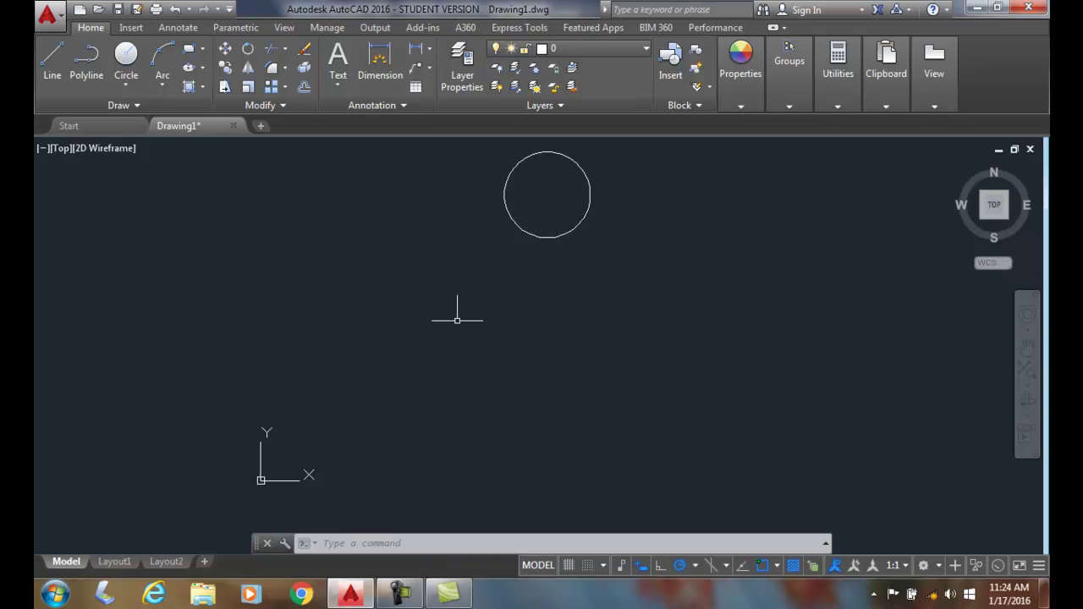
mouse_move(567, 212)
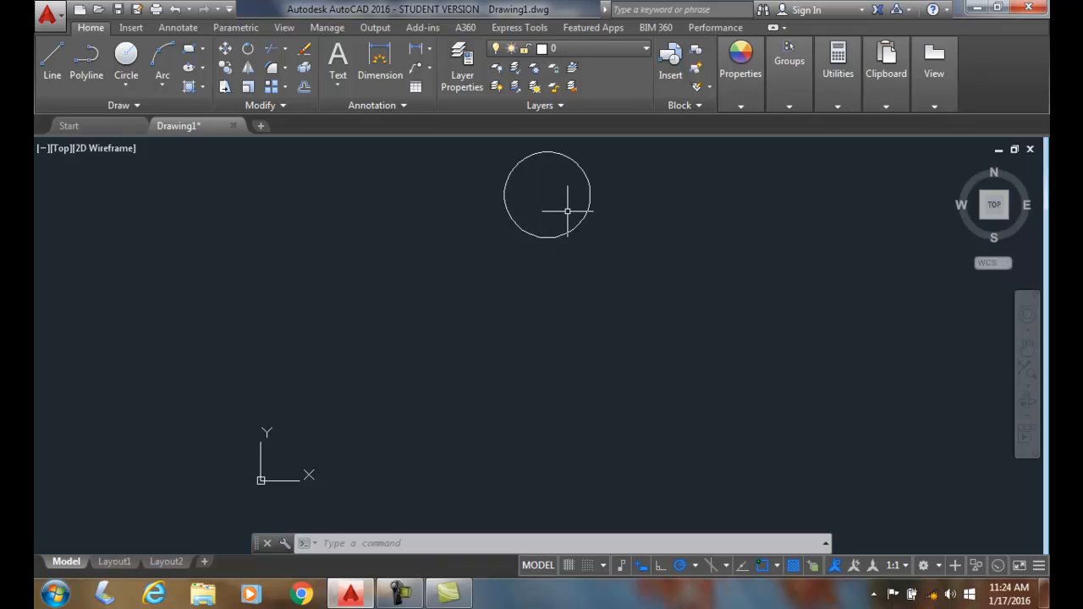